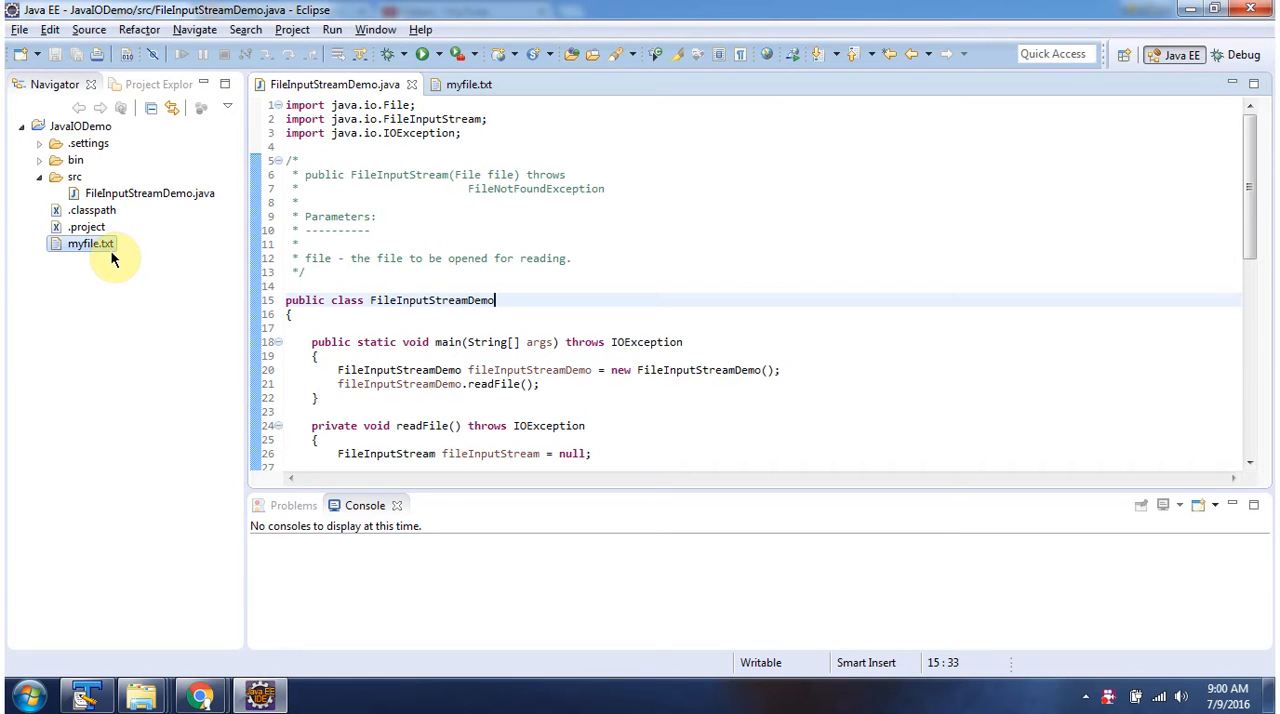
Open myfile.txt from the Navigator, showing the line 'Peter is coming to India.'.
double_click(90, 244)
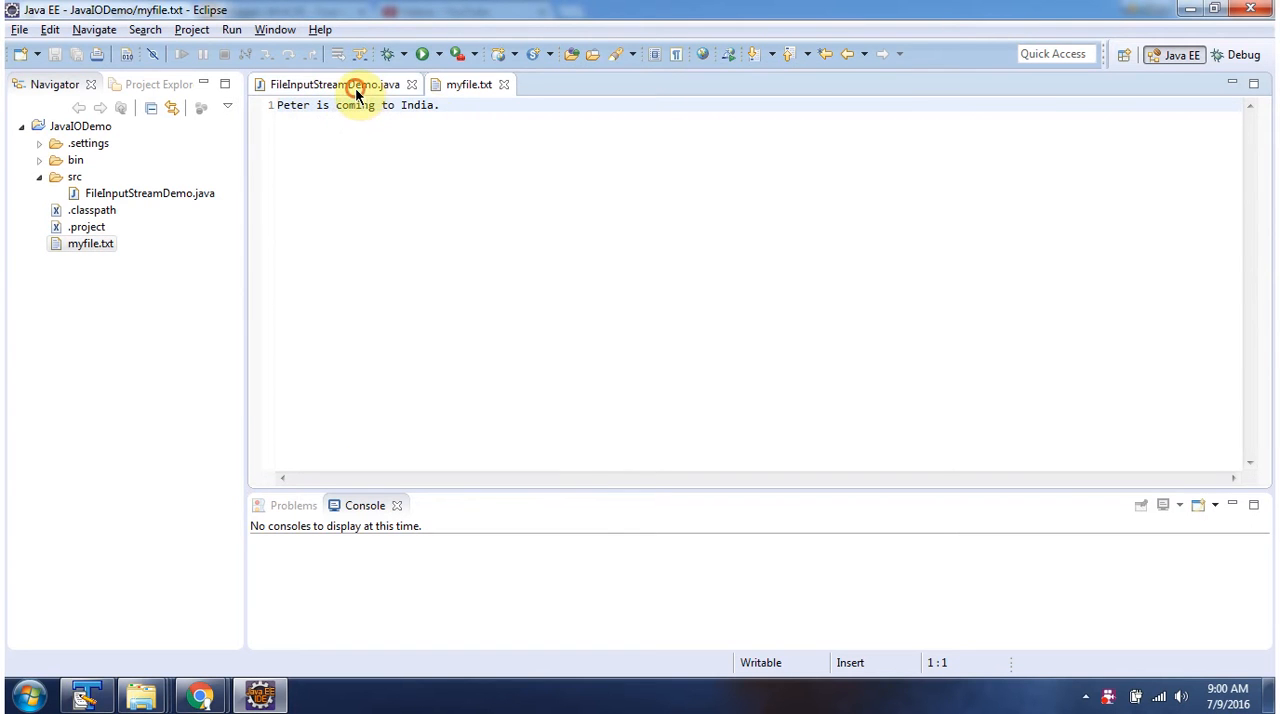
Switch the editor back to FileInputStreamDemo.java.
click(332, 84)
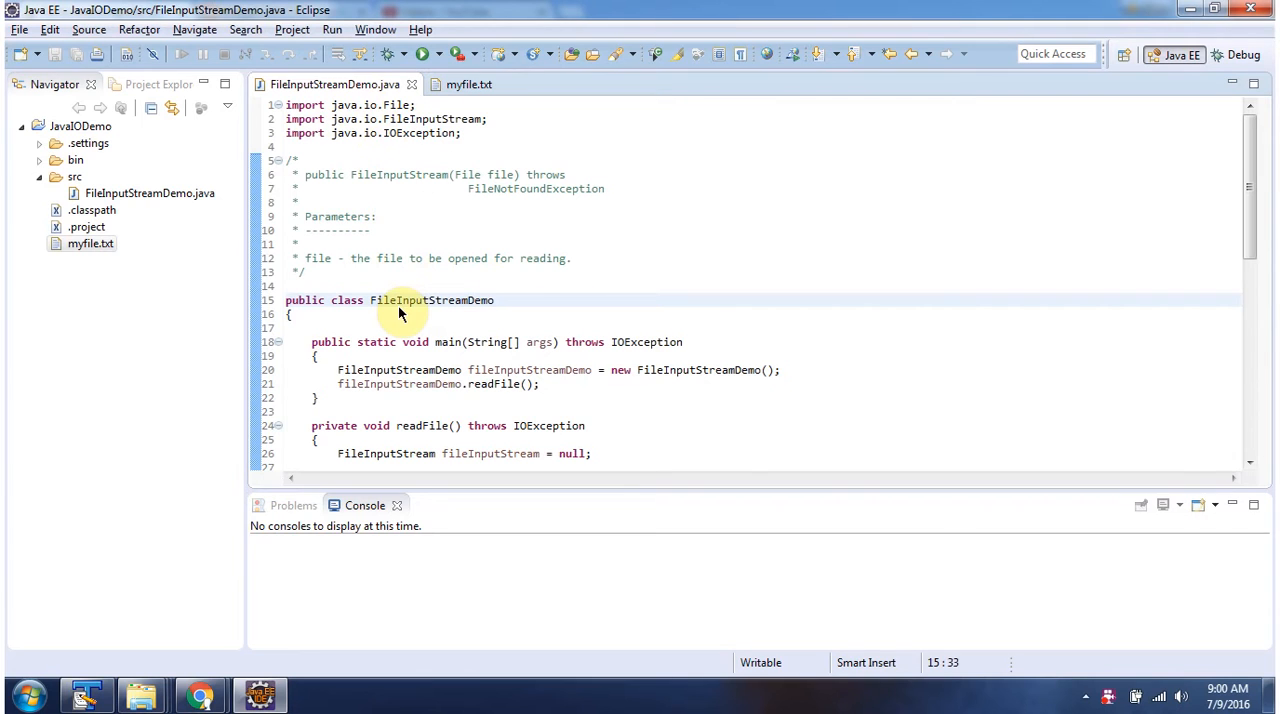
mouse_move(432, 312)
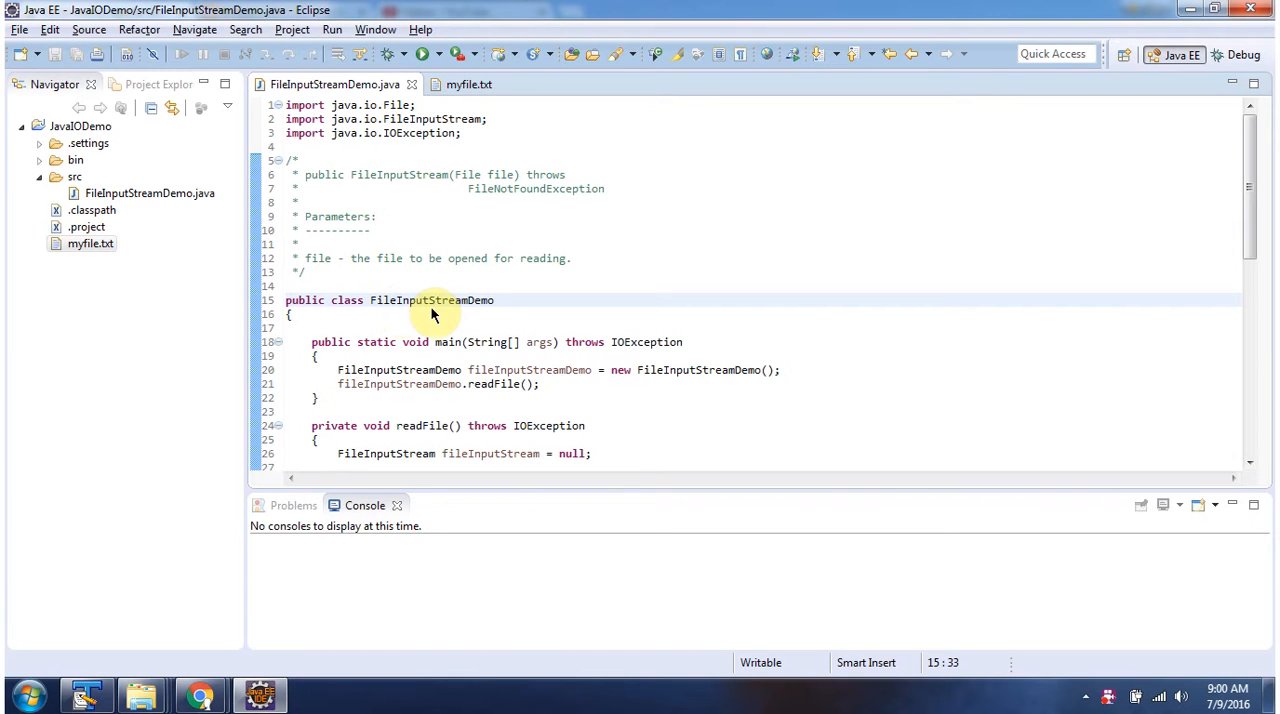
mouse_move(450, 350)
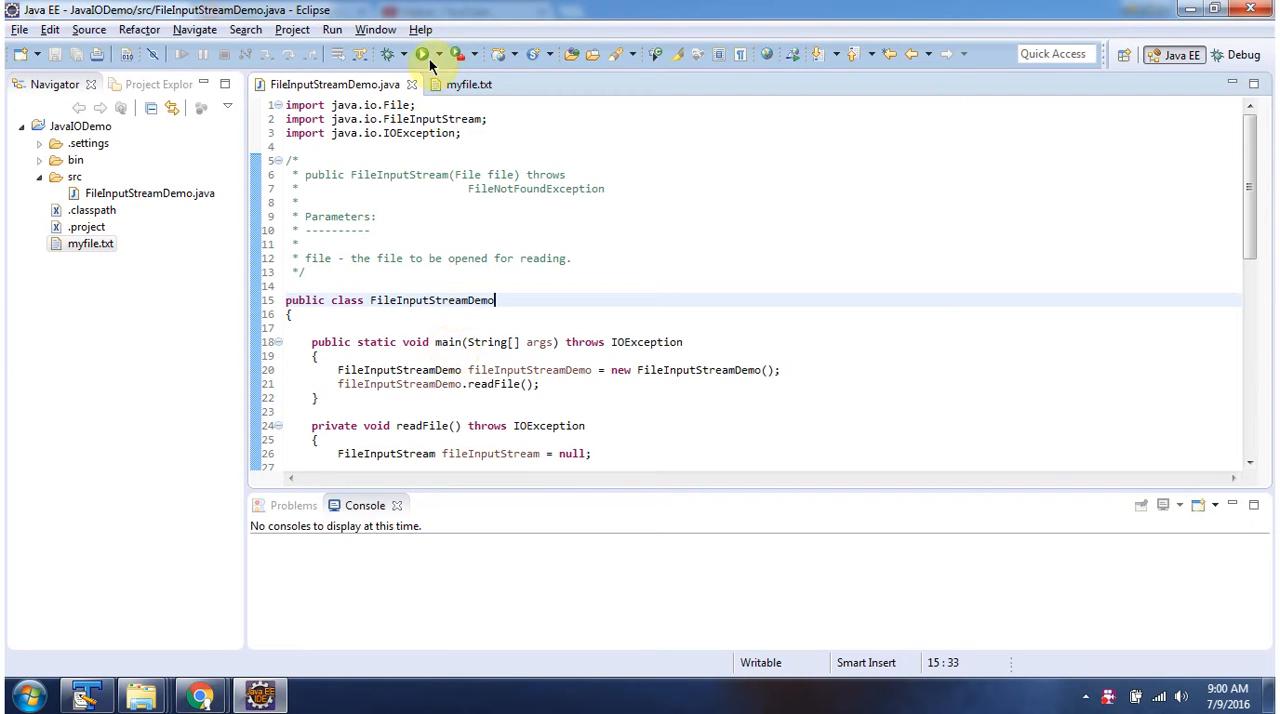
Run FileInputStreamDemo so the console prints 'Peter is coming to India.'.
click(422, 54)
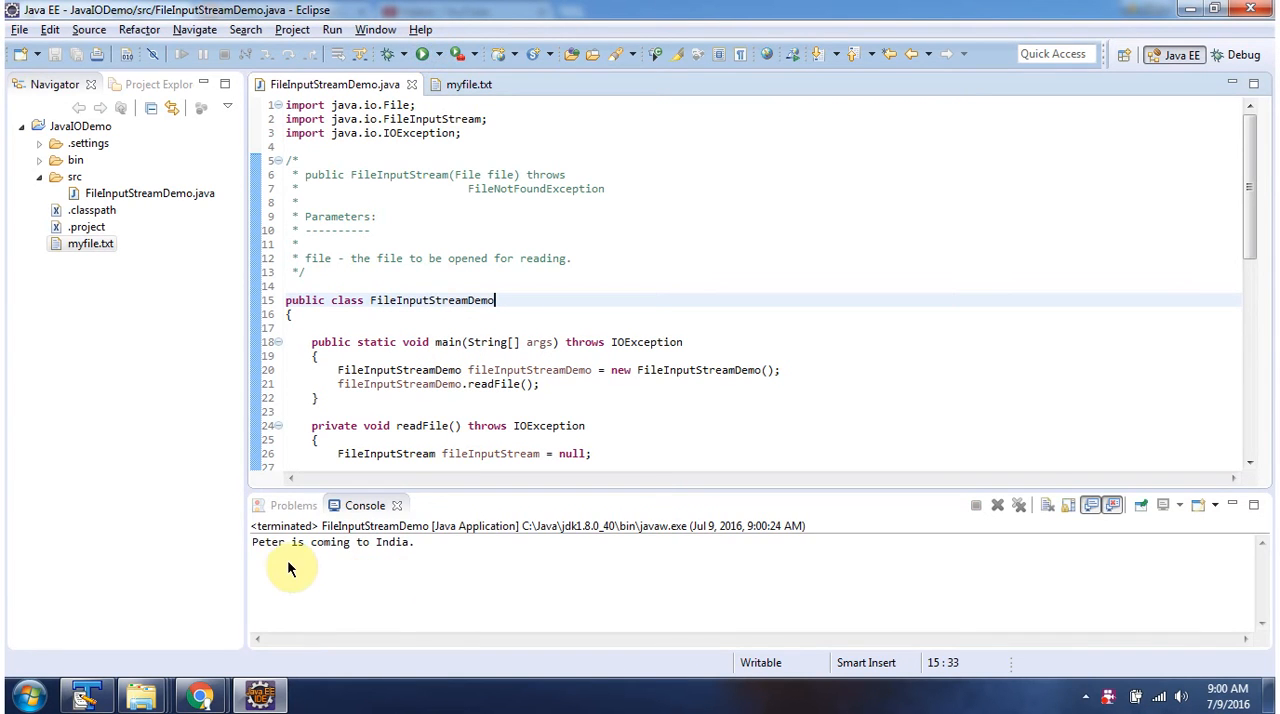
mouse_move(404, 564)
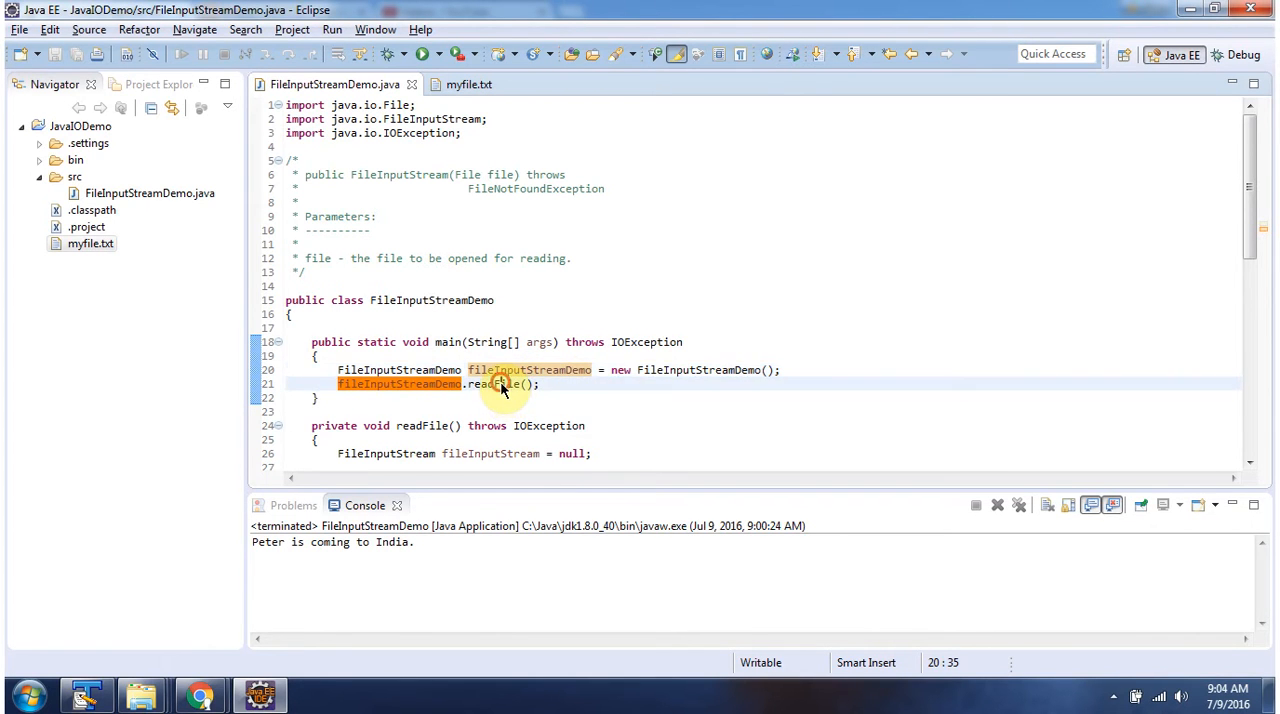
scroll(down, 3)
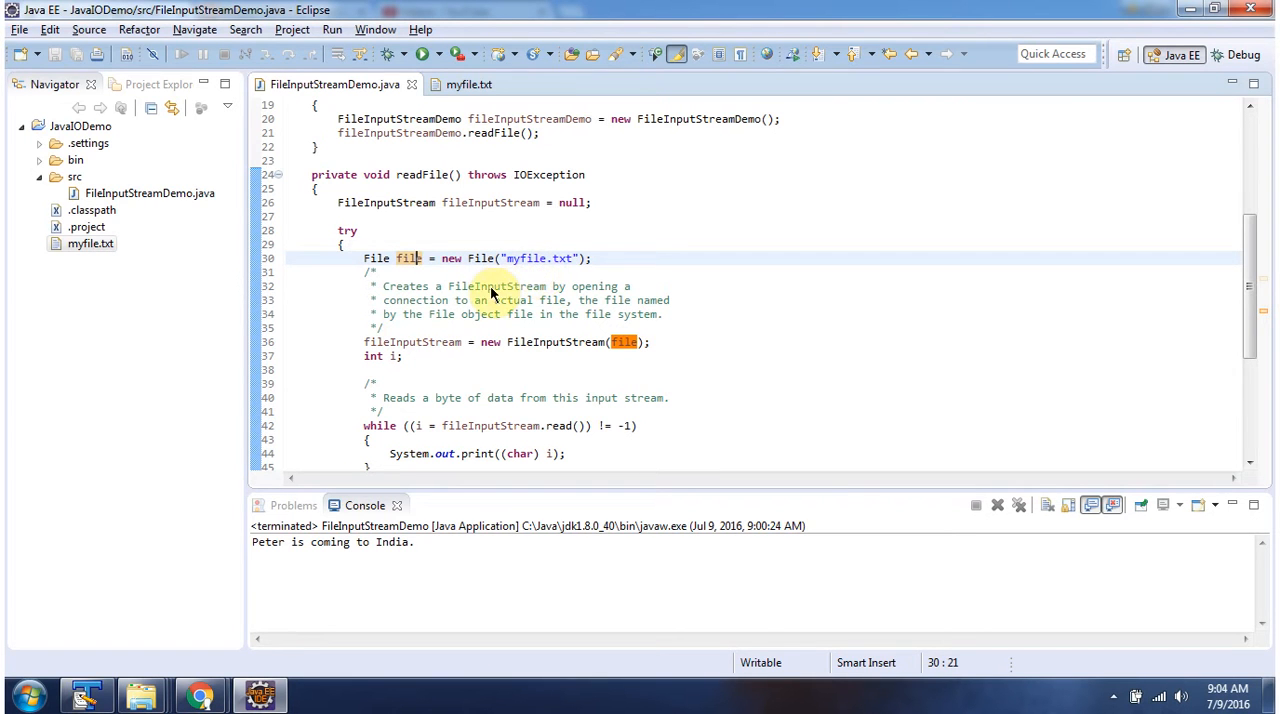
mouse_move(630, 360)
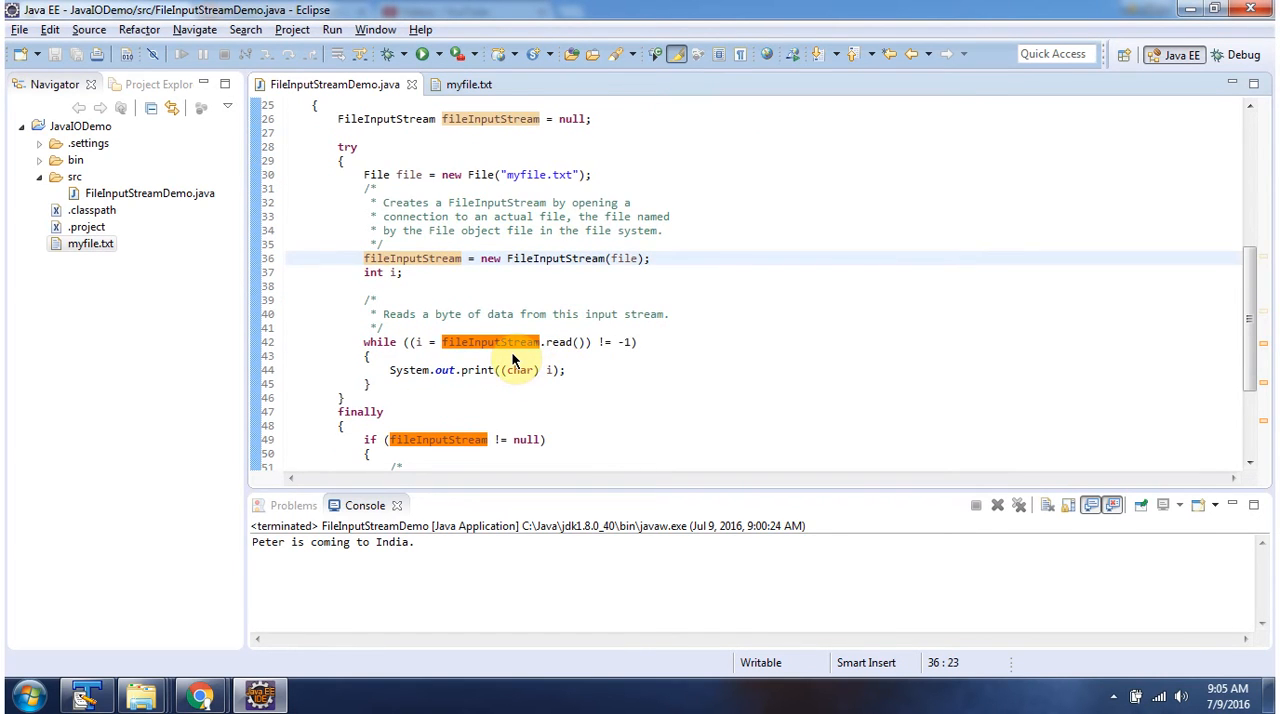
mouse_move(564, 360)
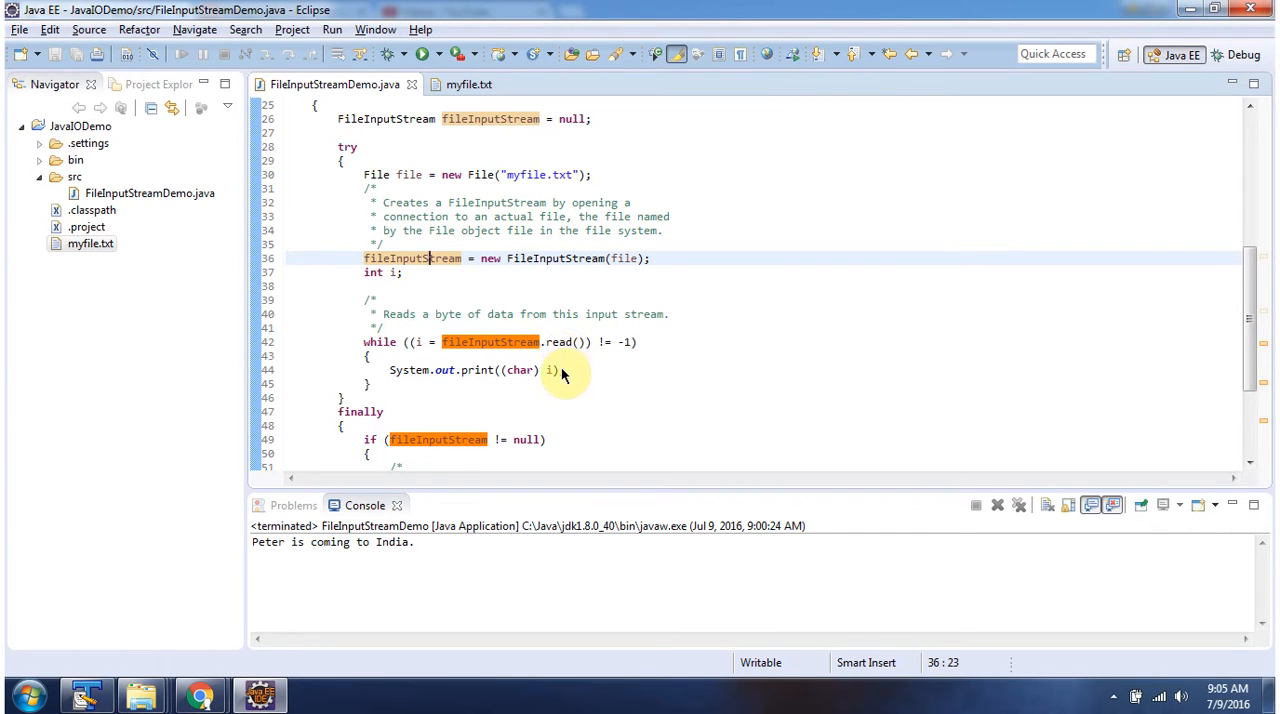
mouse_move(524, 388)
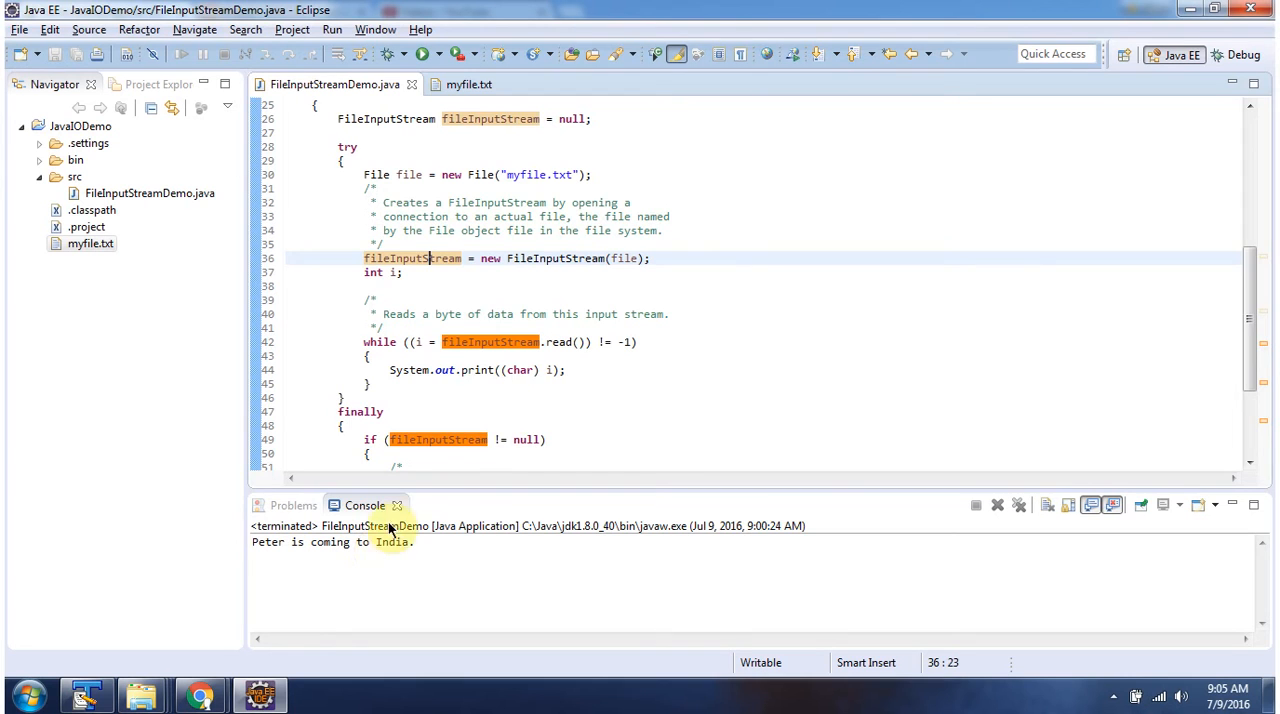
scroll(down, 3)
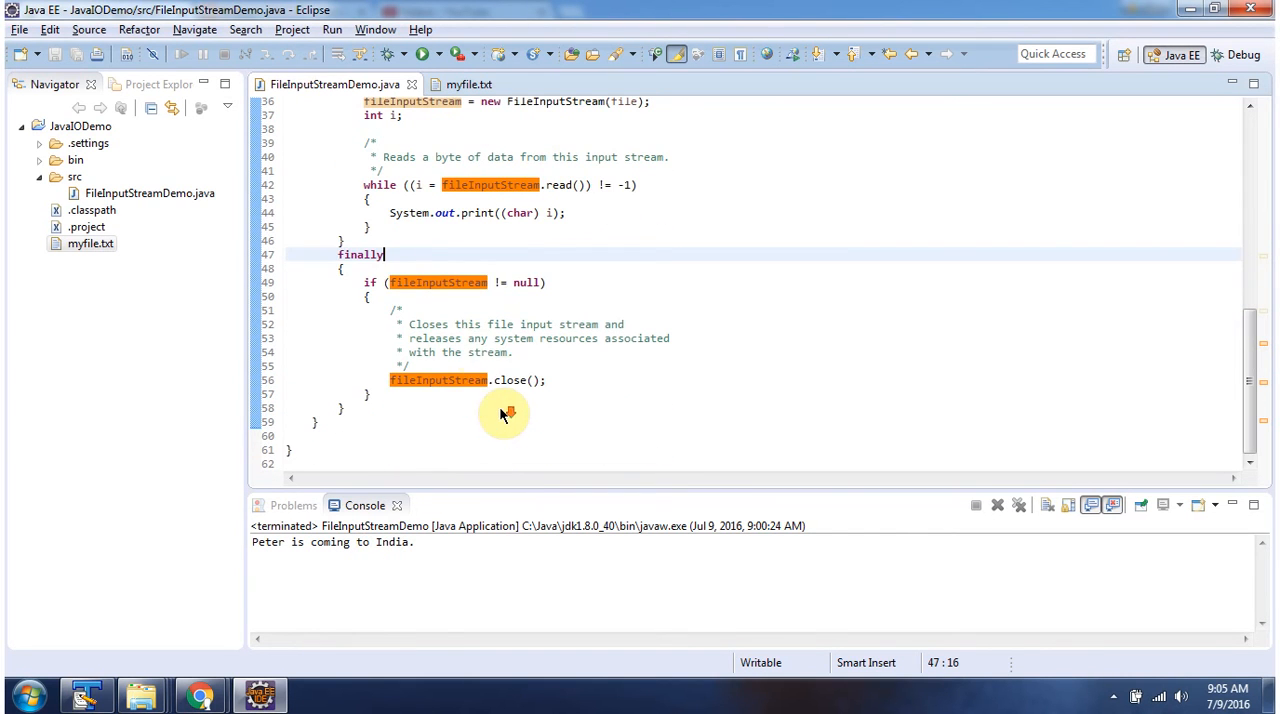
mouse_move(458, 310)
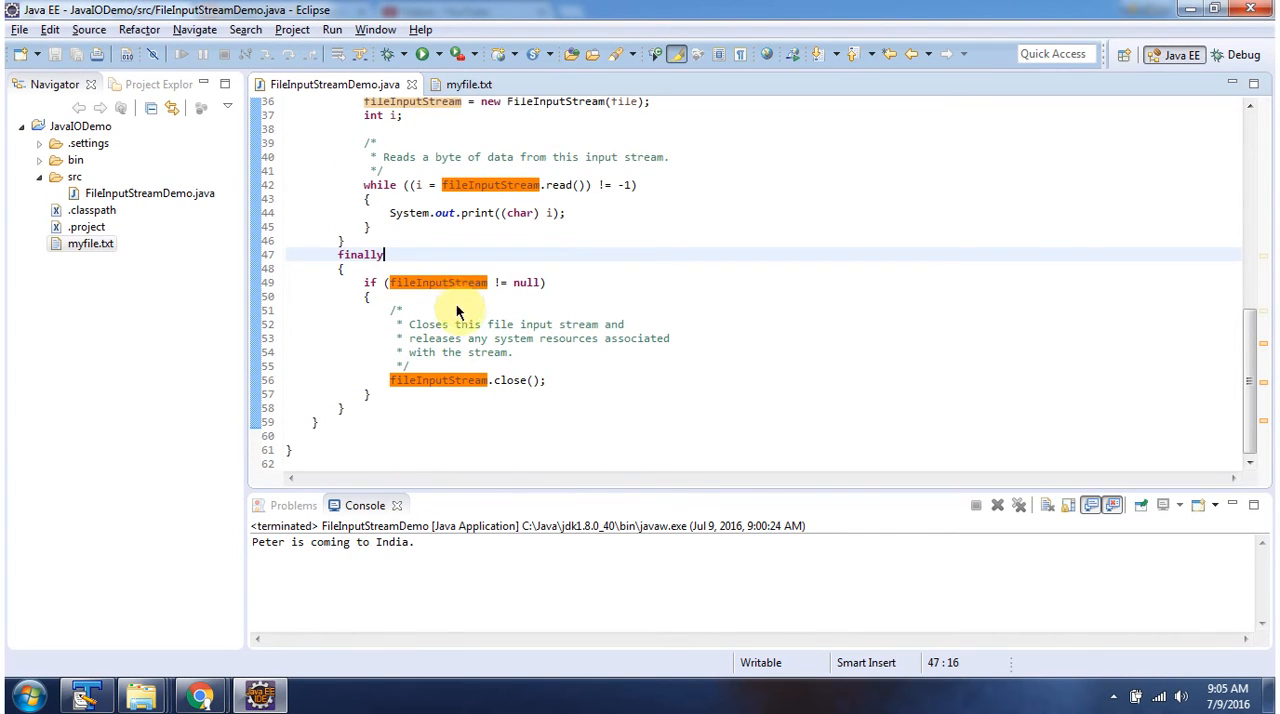
mouse_move(488, 394)
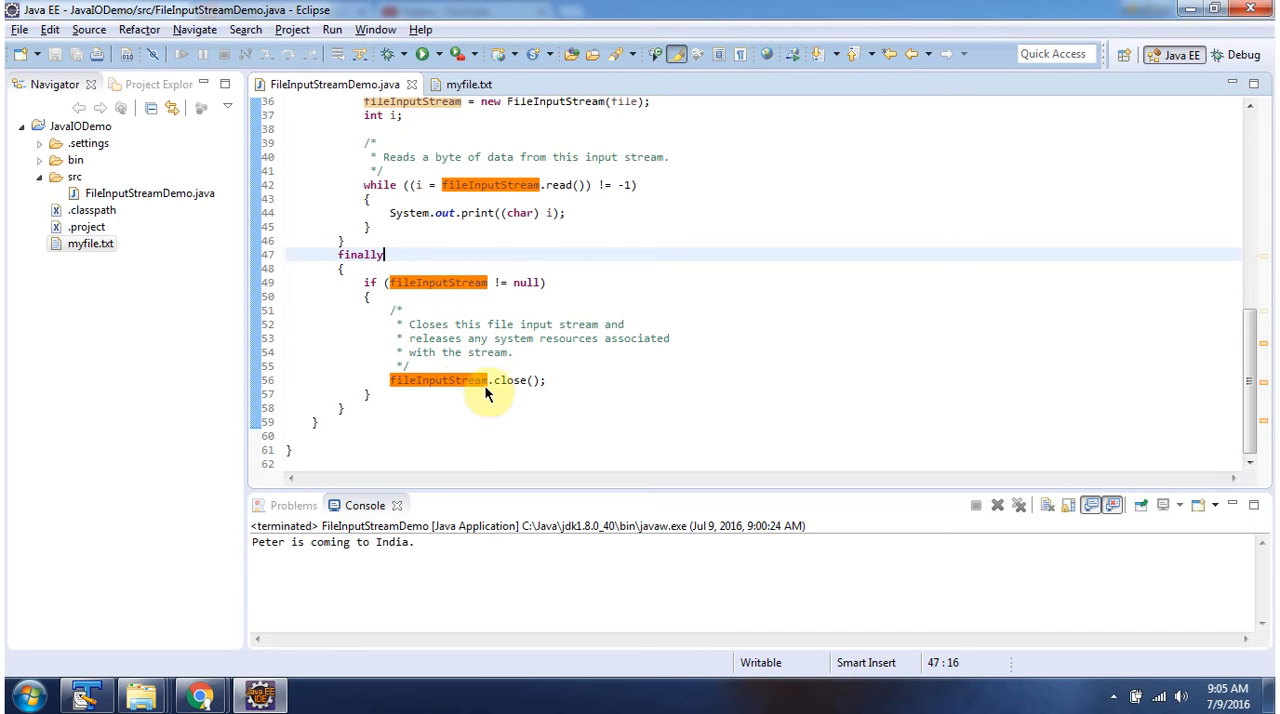